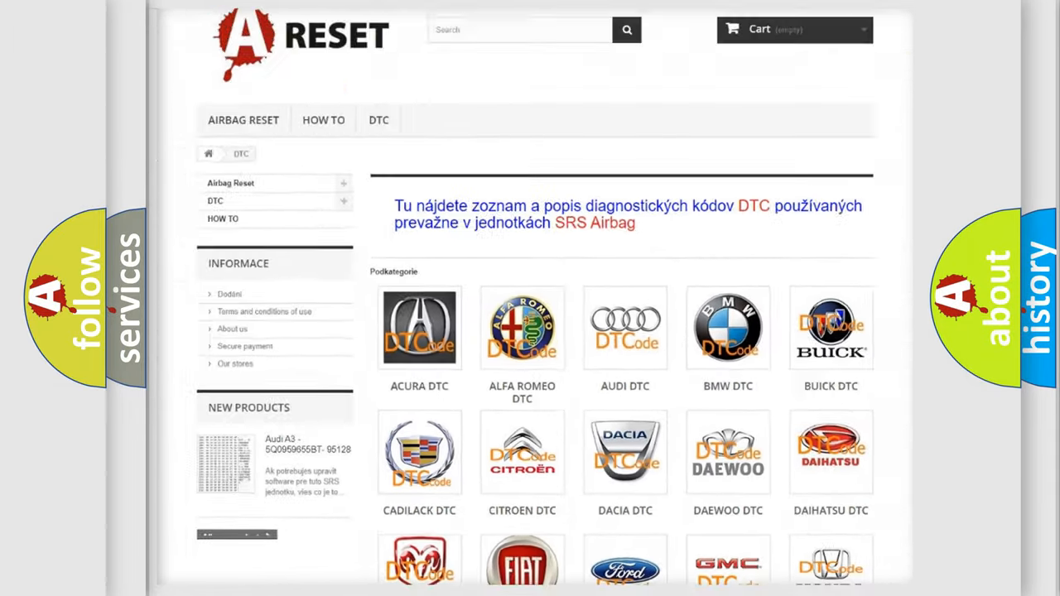
Open the Pontiac DTC page from the brand grid and scroll through its list of diagnostic codes.
scroll("down", 3)
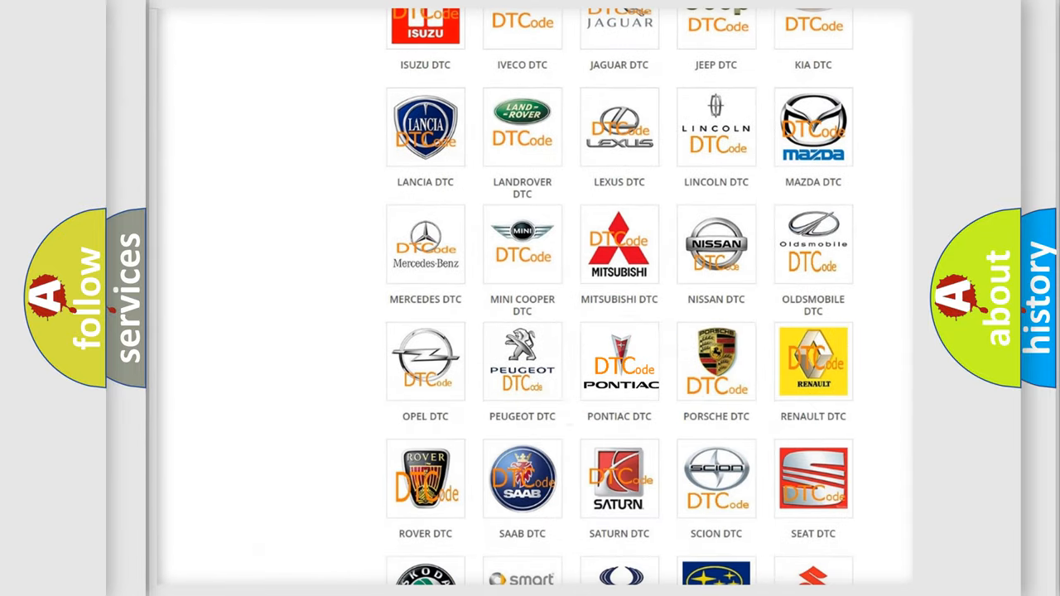
left_click(618, 362)
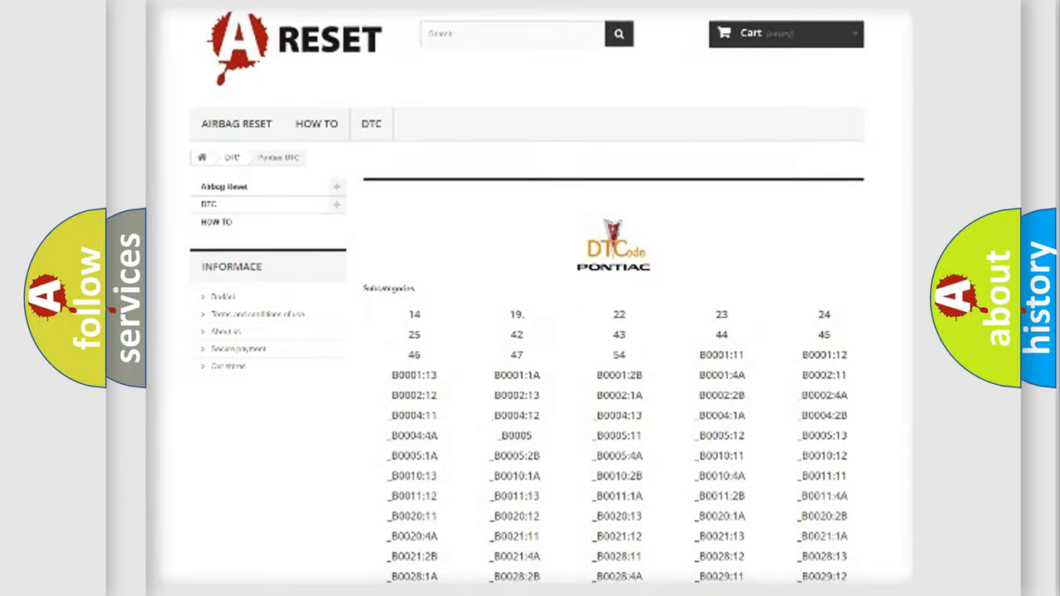
scroll("down", 3)
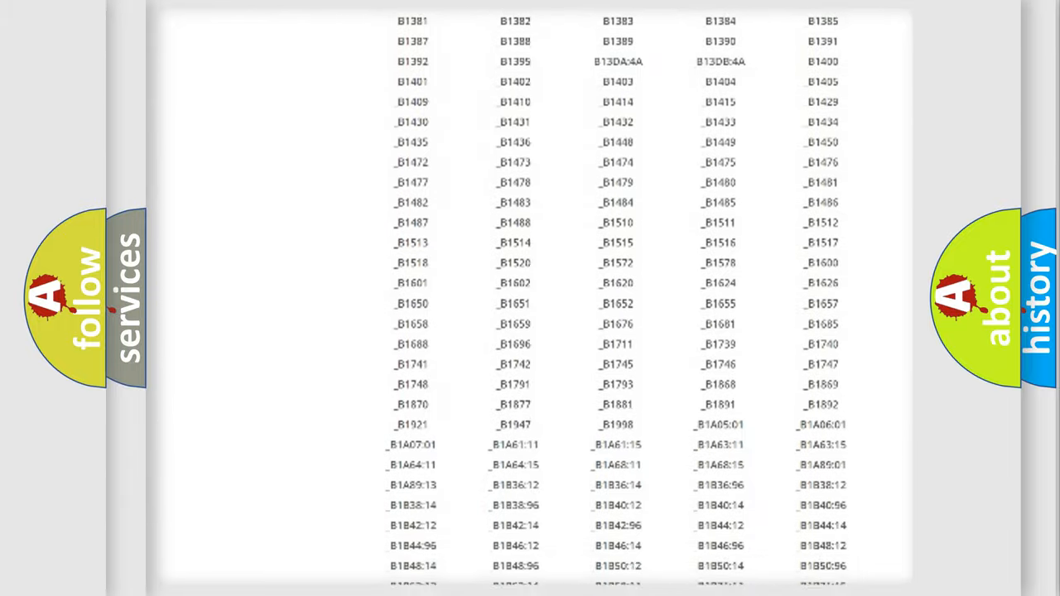
scroll("up", 3)
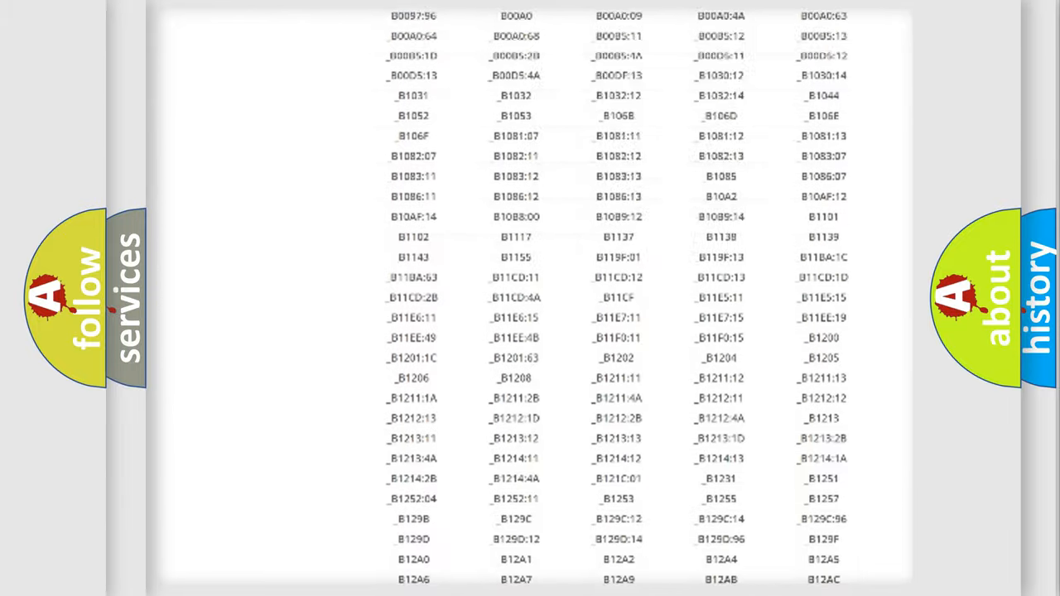